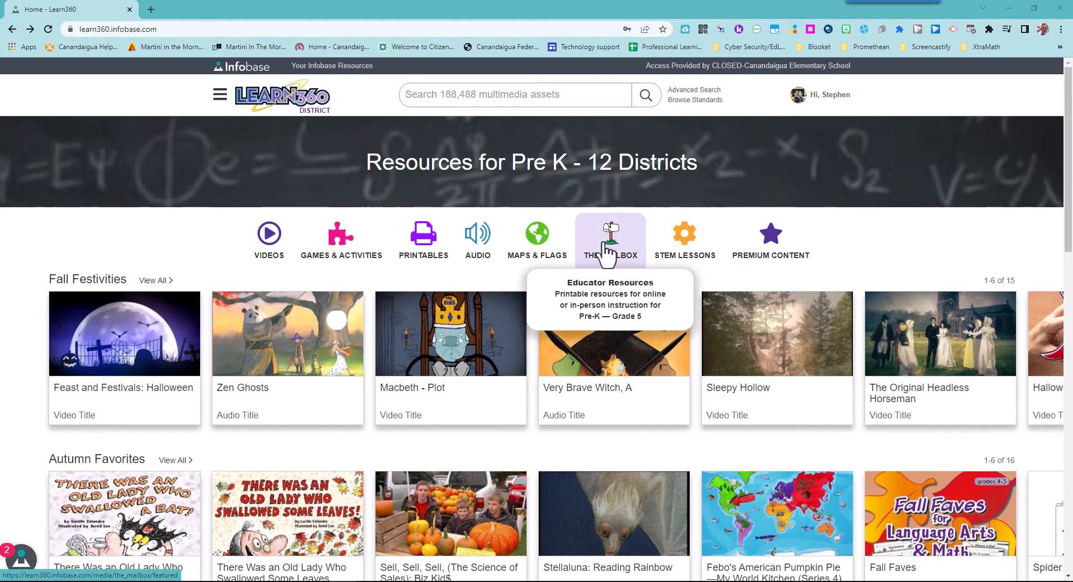
mouse_move(770, 236)
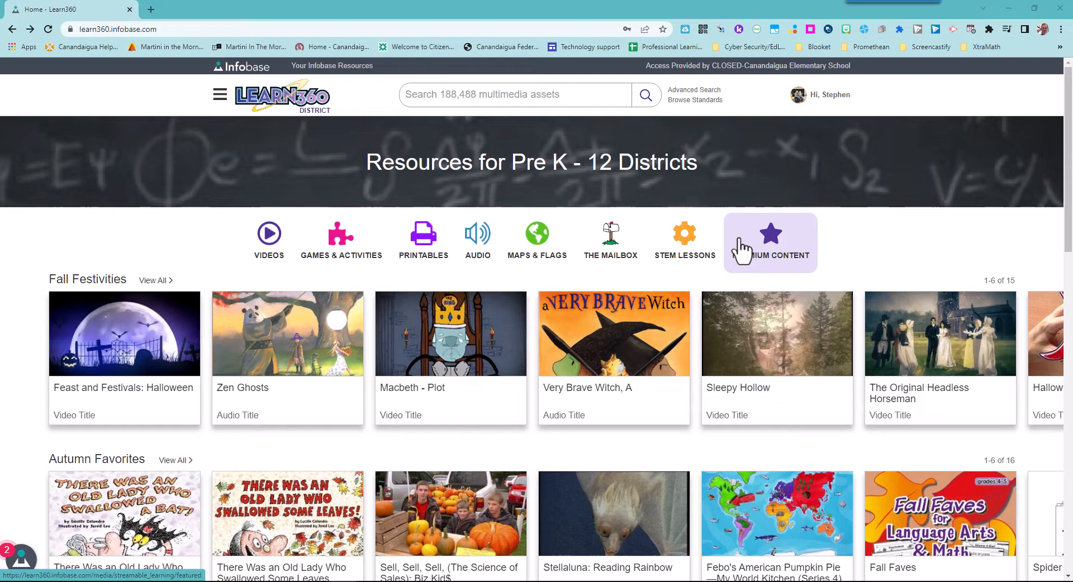
Step: Scroll the homepage down past Fall Festivities until the Featured STEAM and High School rows show
scroll("down", 3)
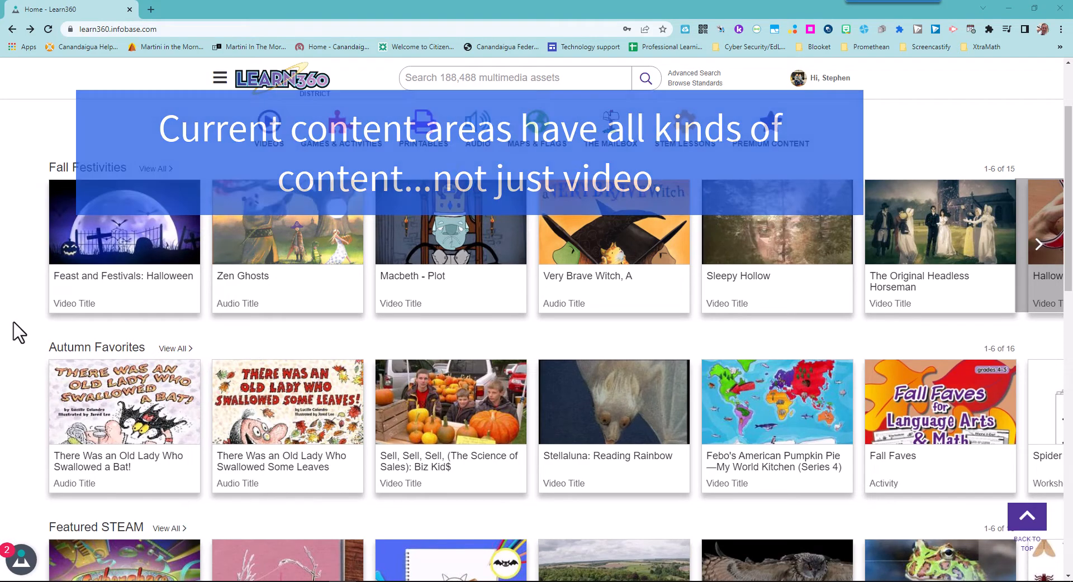
scroll("down", 3)
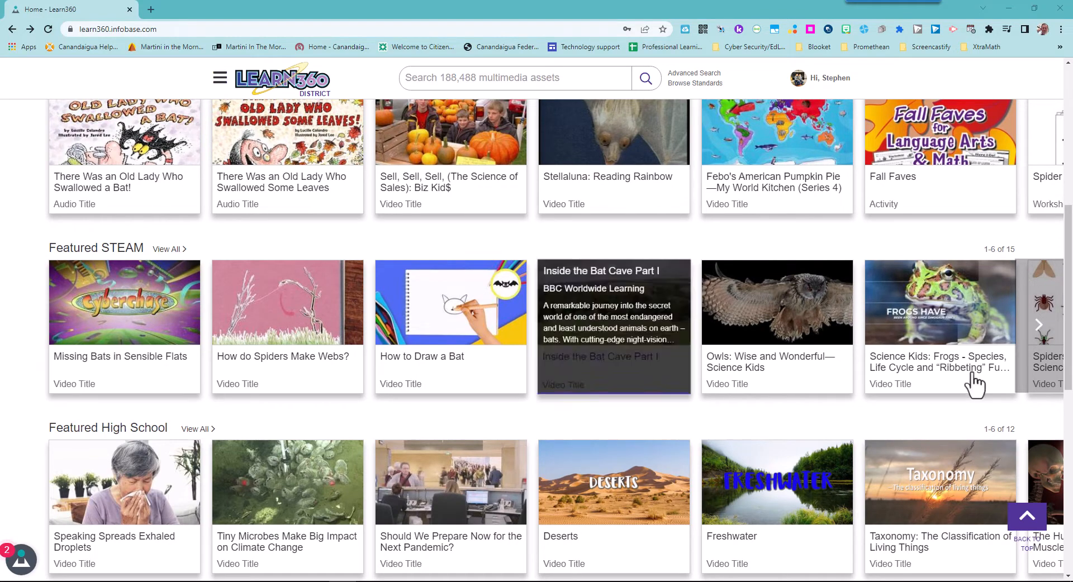
Step: Advance Featured STEAM to its next six items, then scroll past Digital Literacy to the footer
left_click(1039, 324)
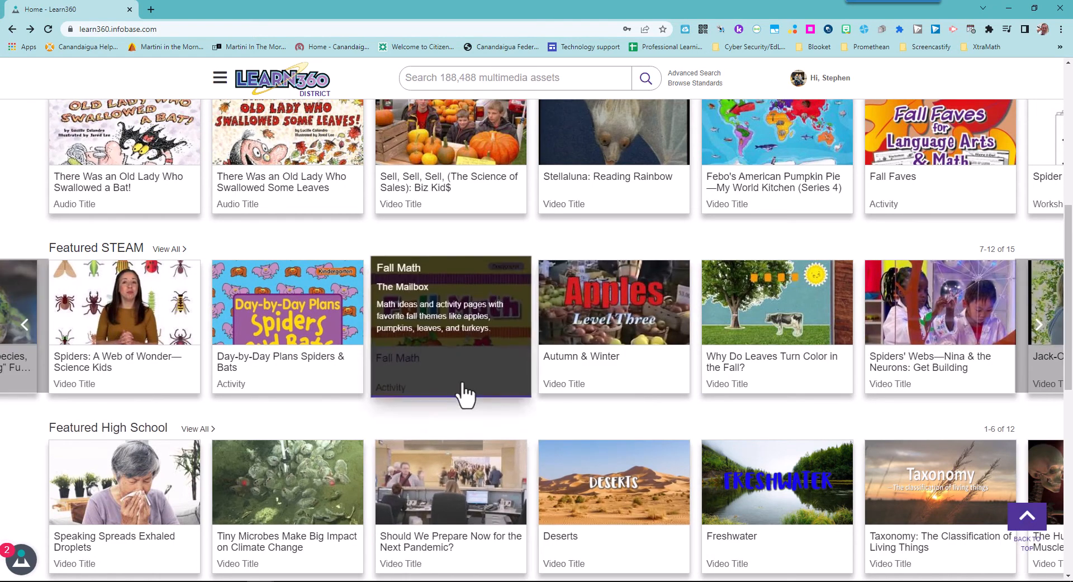
scroll("down", 3)
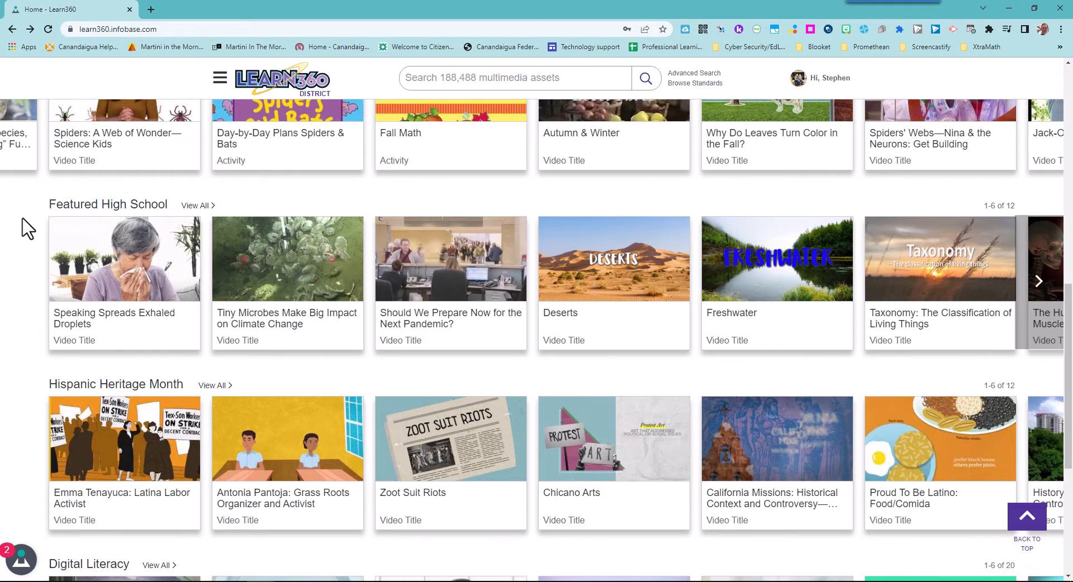
mouse_move(17, 225)
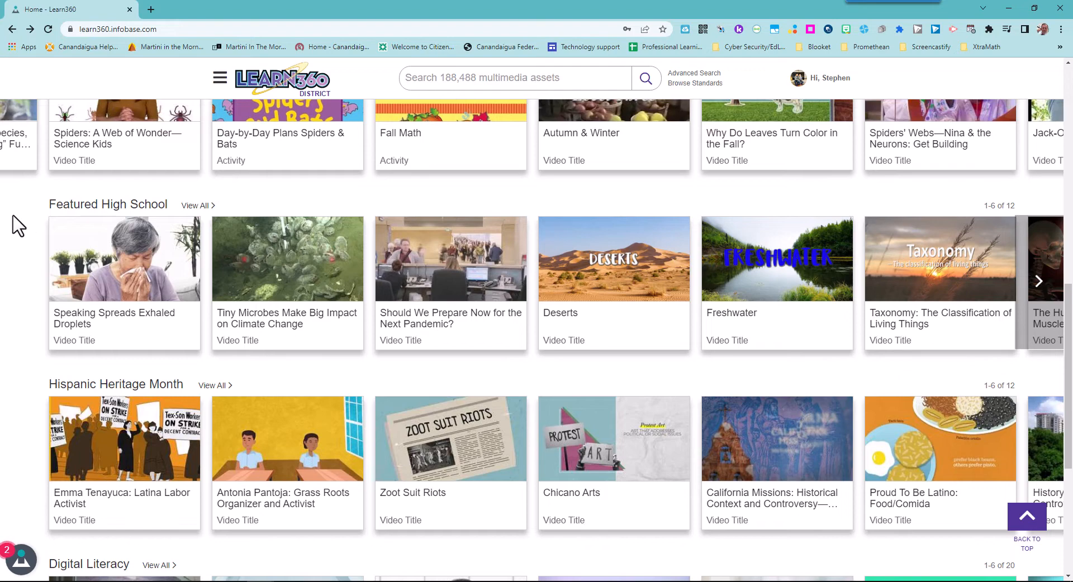
scroll("down", 3)
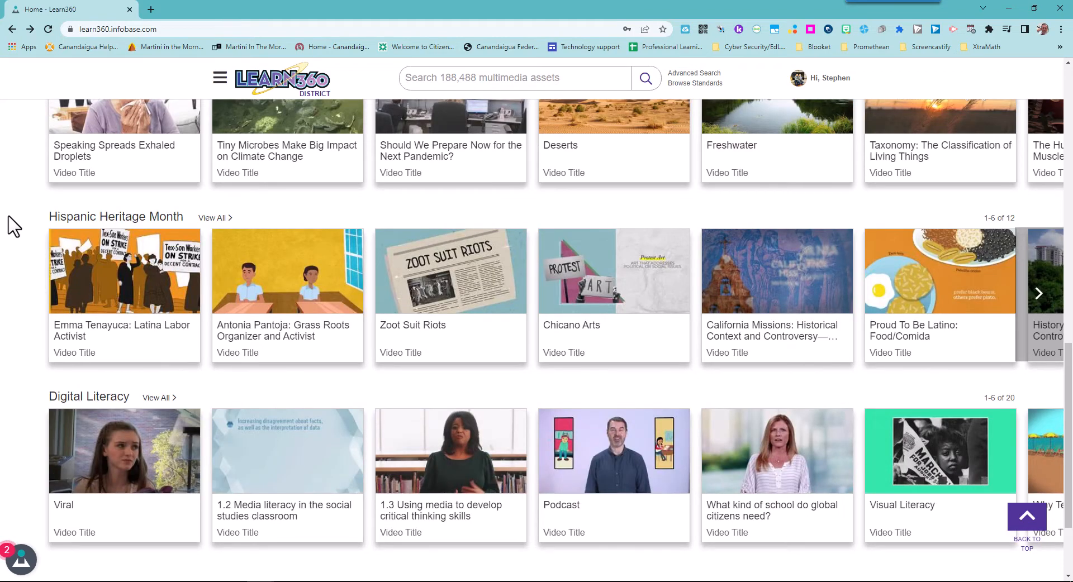
scroll("down", 3)
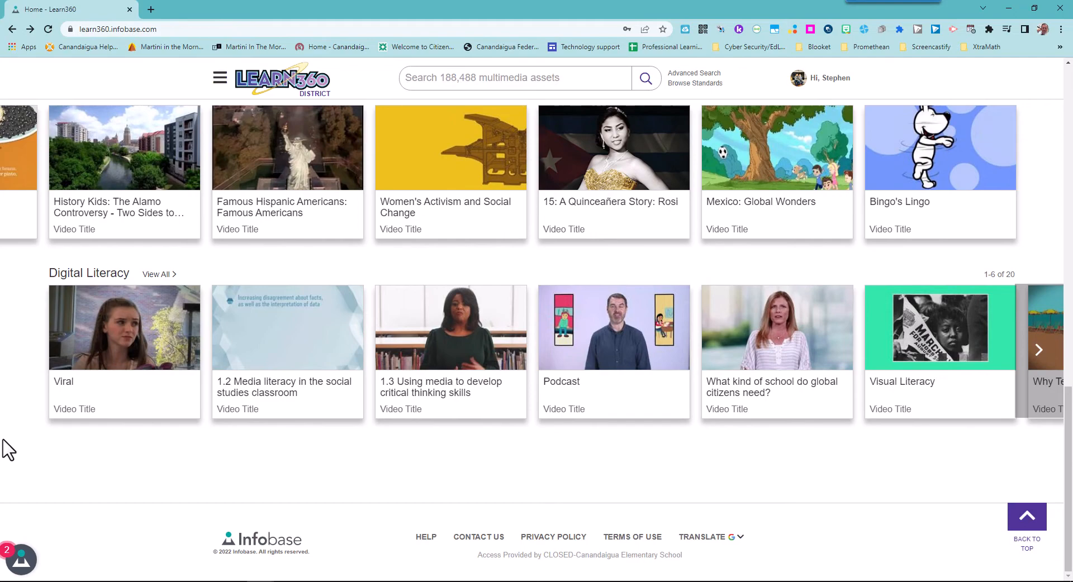